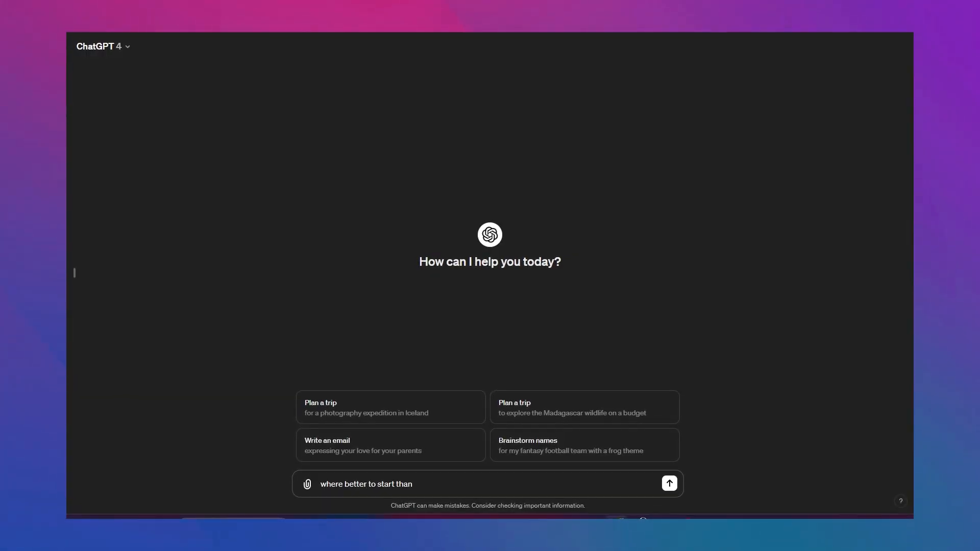
# Open the PromptPerfect-GPT tile from Explore GPTs to view its rating and starters.
pyautogui.click(668, 483)
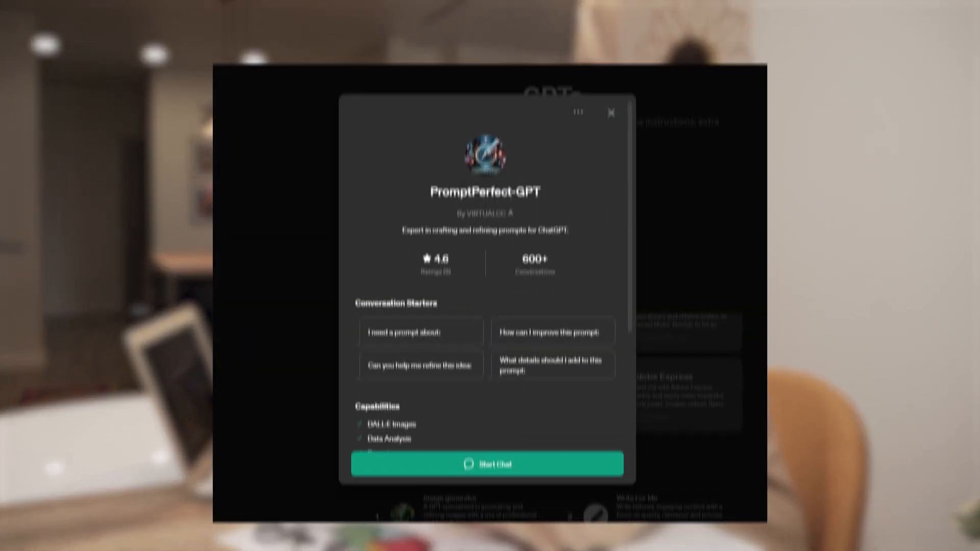
pyautogui.click(487, 462)
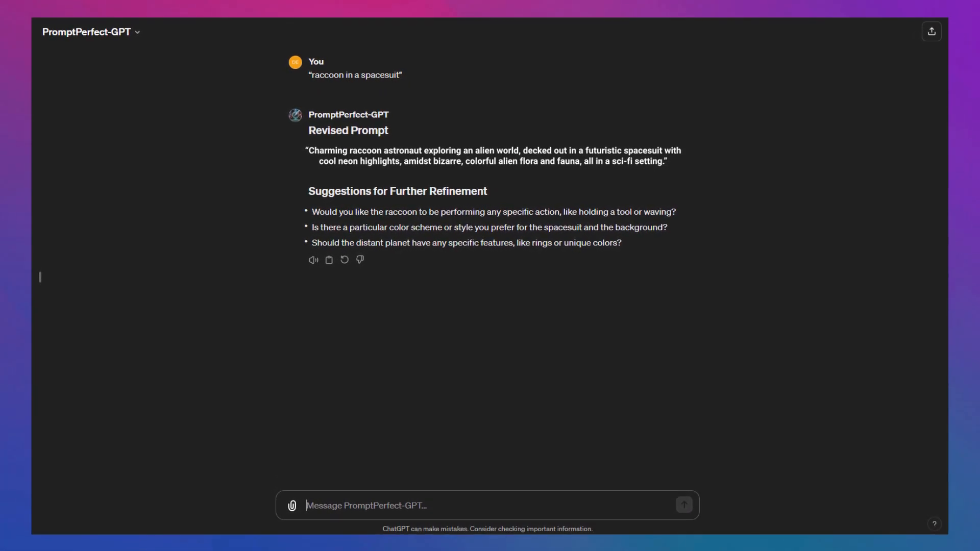
pyautogui.click(89, 31)
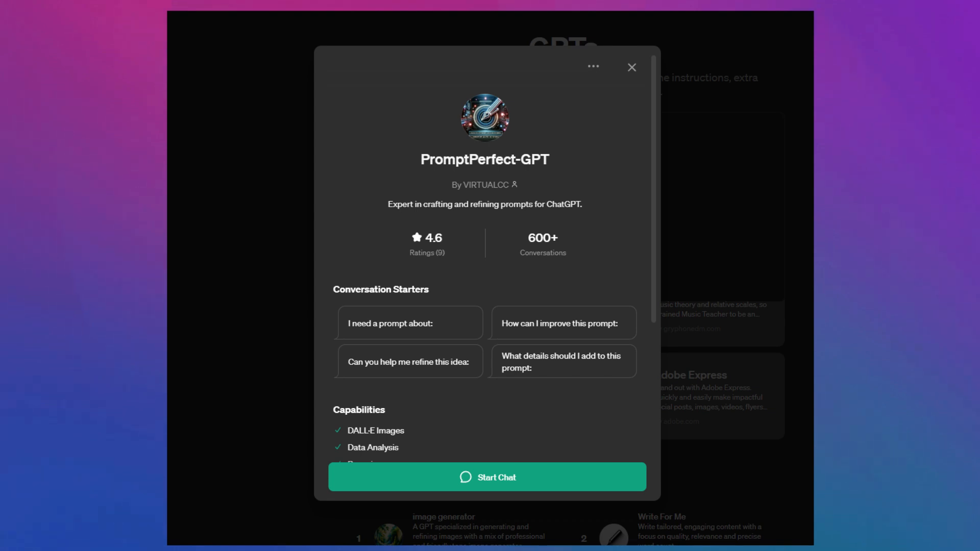
# Expand the 'Used Prompt Perfect' panel to see the rephrased generative AI question.
pyautogui.click(486, 477)
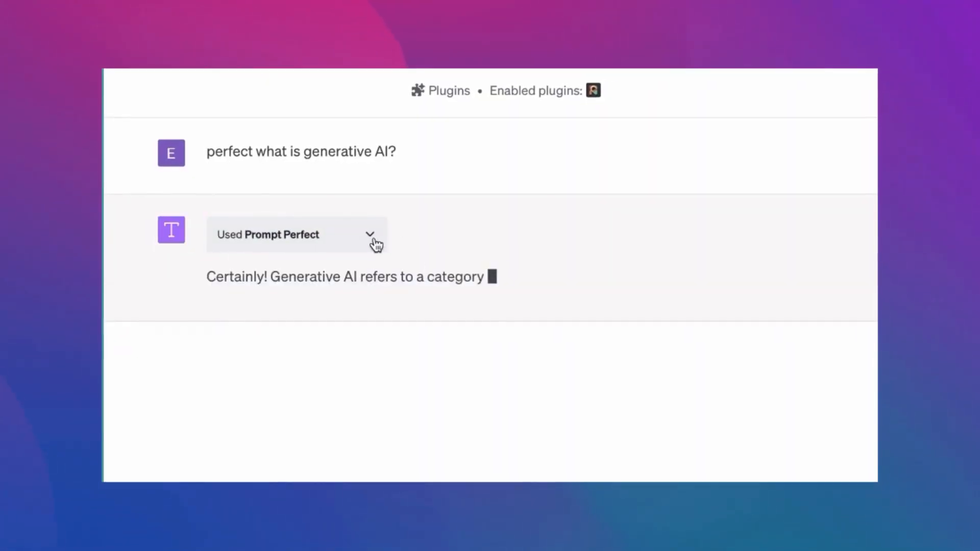
pyautogui.click(369, 236)
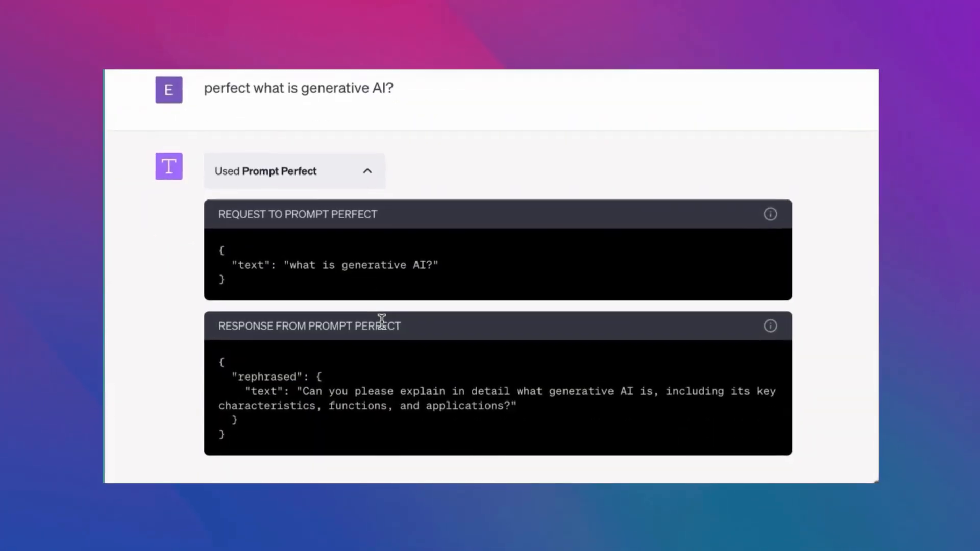
pyautogui.scroll(-3)
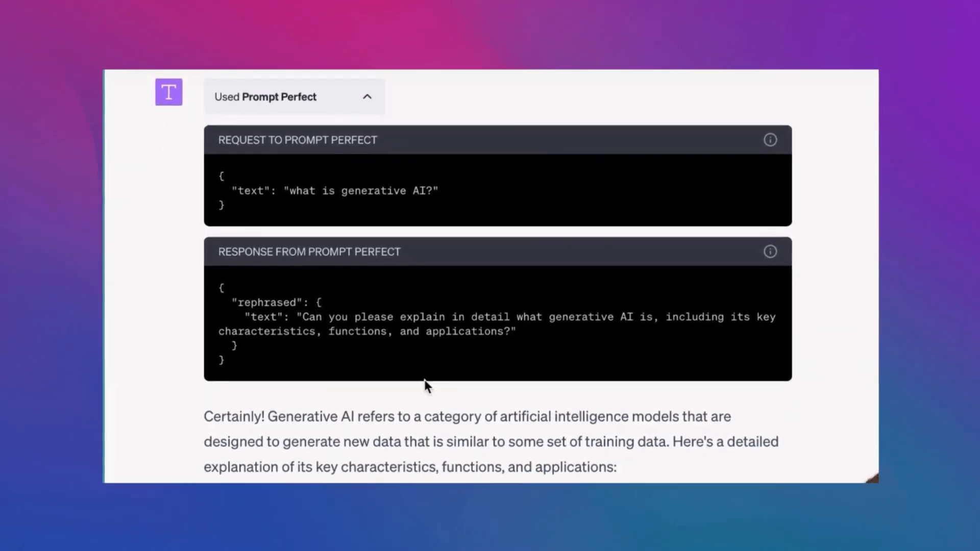
pyautogui.scroll(-3)
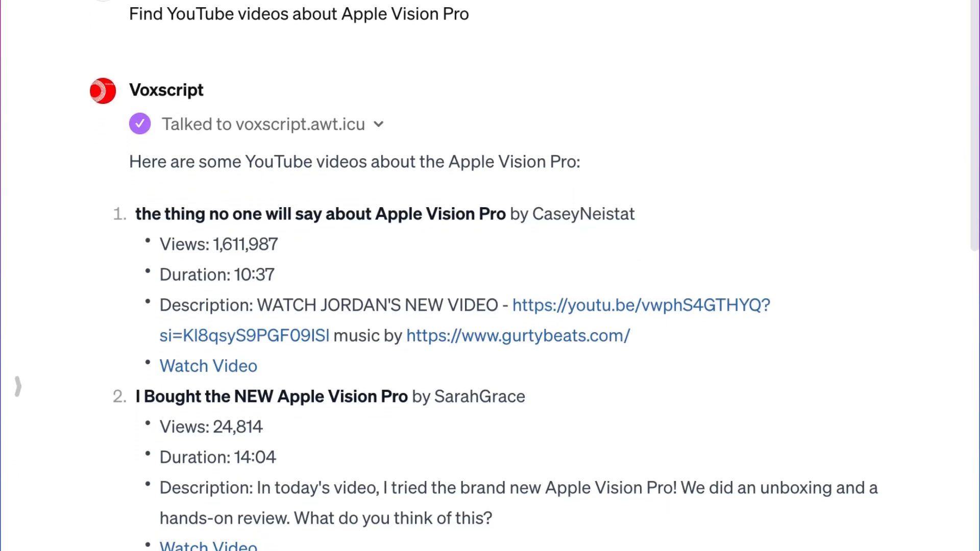
# Scroll through Voxscript's list of Apple Vision Pro YouTube videos.
pyautogui.scroll(-3)
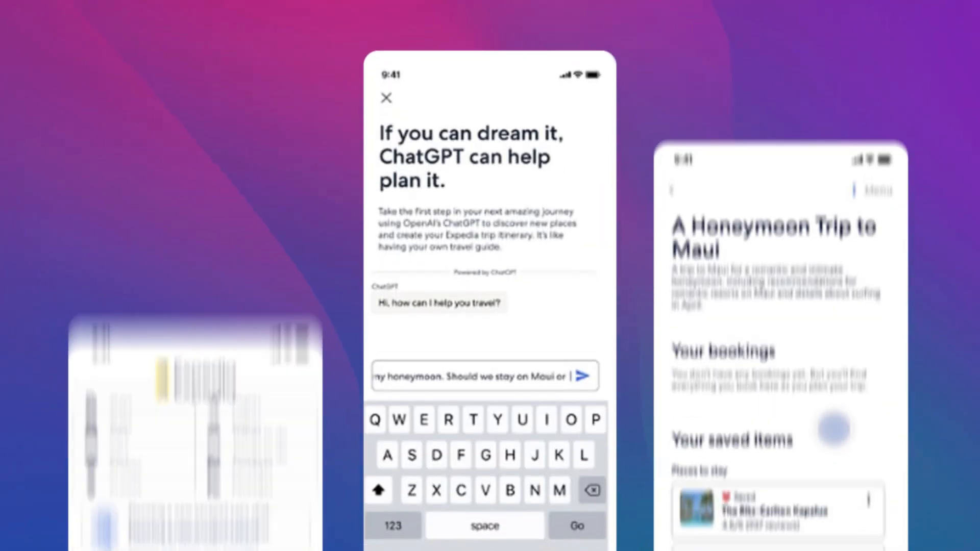
# Open 'Explore trip ideas with ChatGPT' in Expedia and send the Hawaii honeymoon question.
pyautogui.click(386, 98)
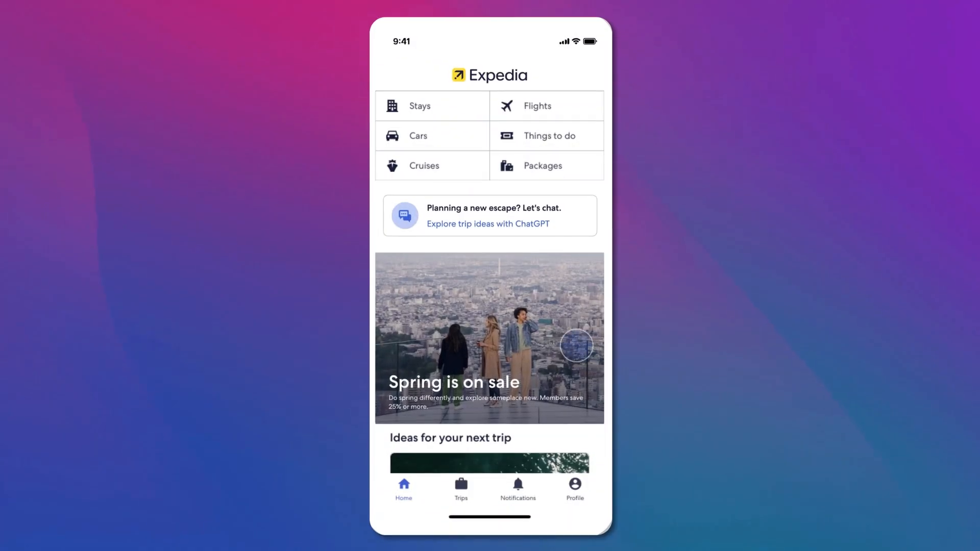
pyautogui.click(487, 223)
pyautogui.write("I'm")
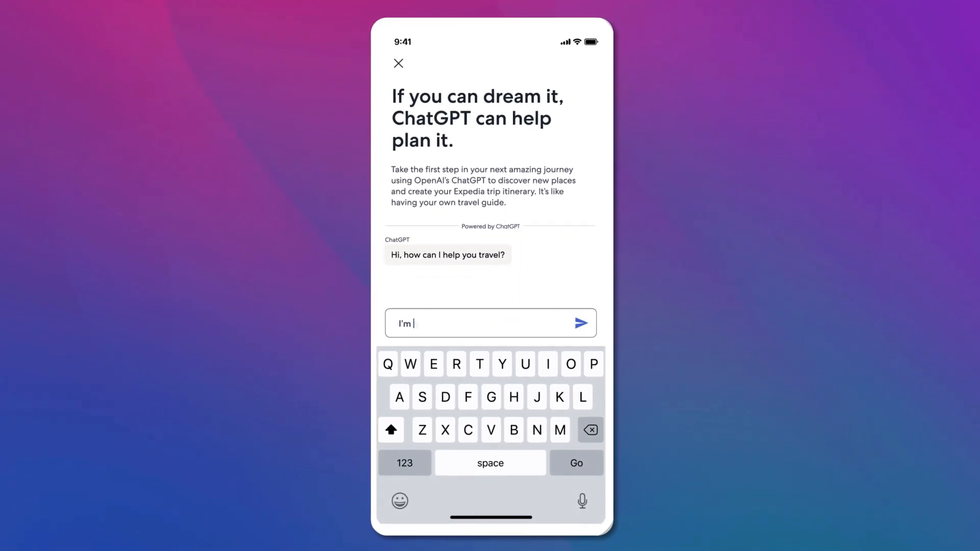
pyautogui.write('to Hawaii for my honeymoon. Should we st')
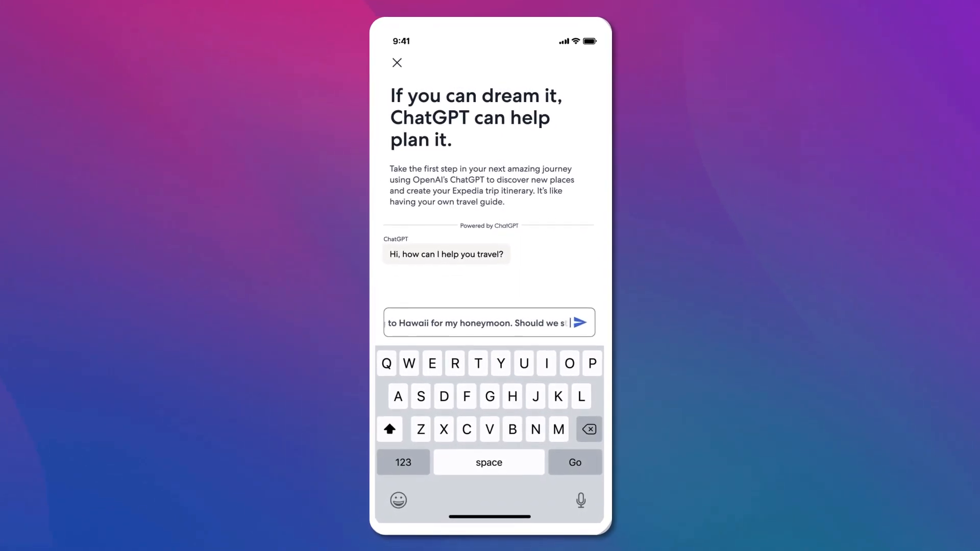
pyautogui.click(587, 323)
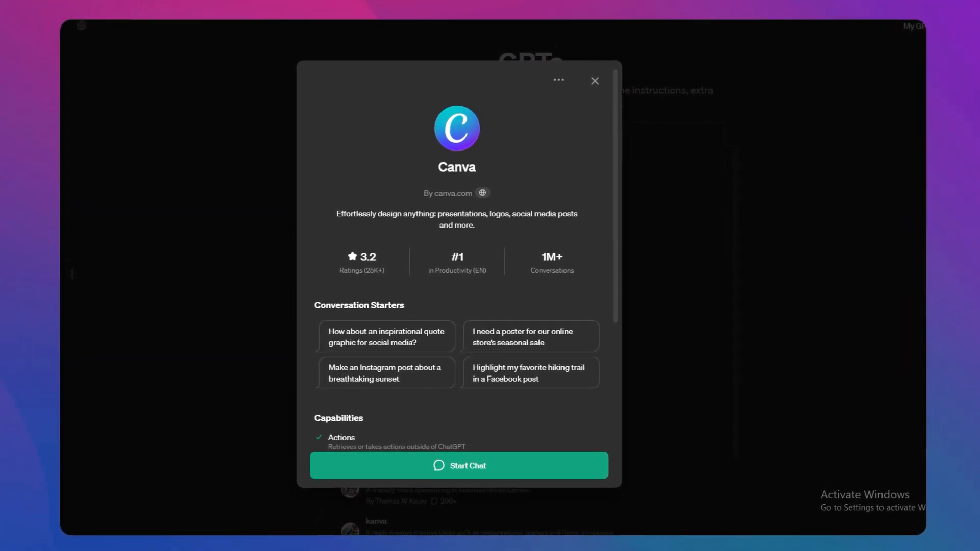
# Ask Canva GPT: 'I run a B2B tech website. Whip me up an Instagram logo.'.
pyautogui.click(459, 465)
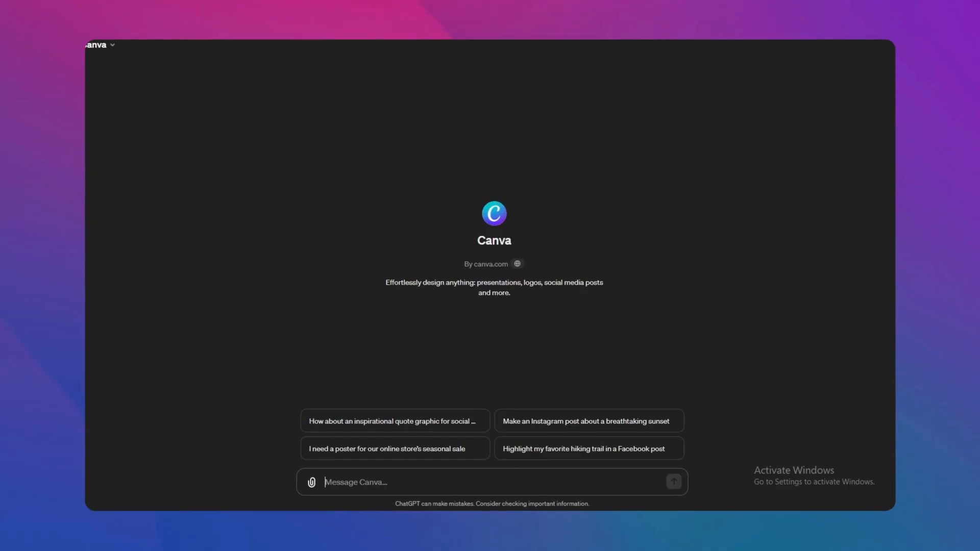
pyautogui.write('"I run a B2B tech website. Whip me up an Instagram logo."')
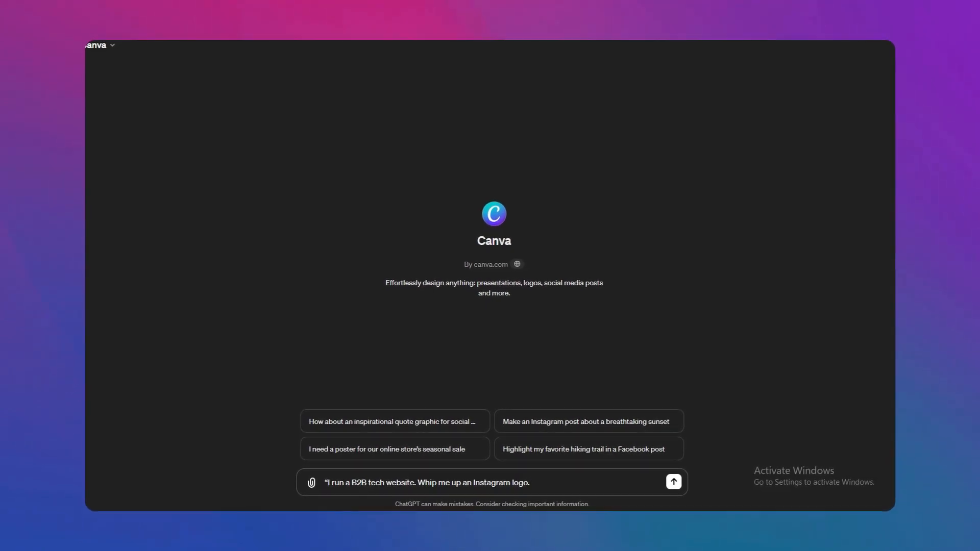
pyautogui.click(673, 481)
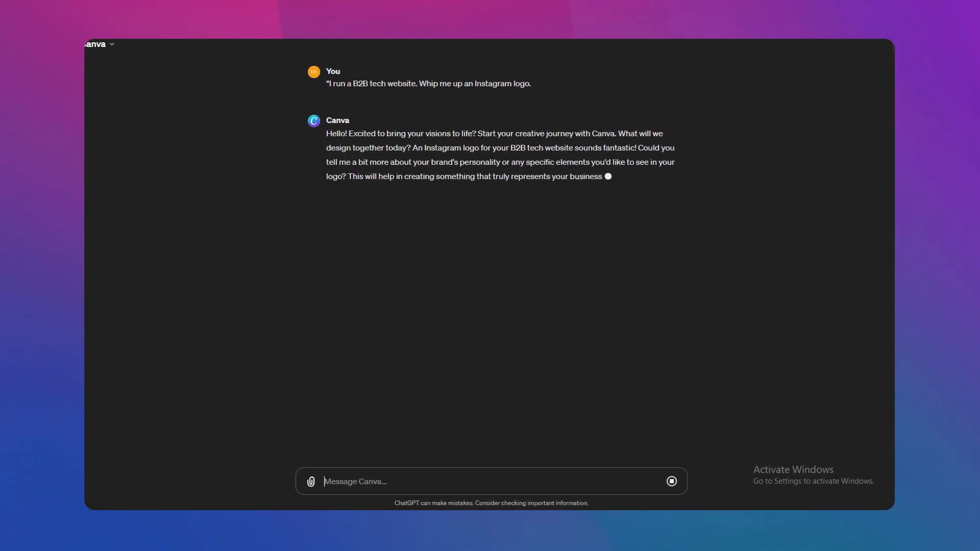
pyautogui.scroll(-3)
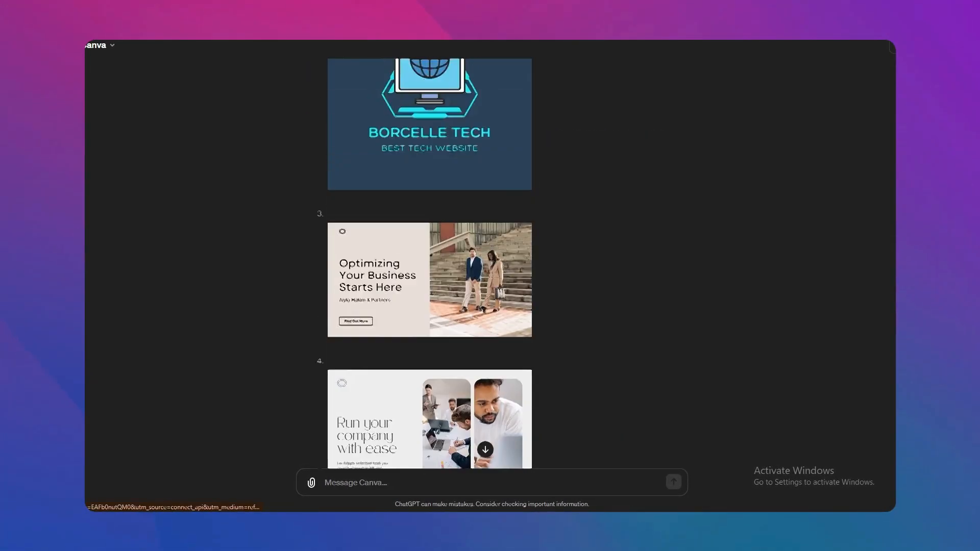
pyautogui.scroll(3)
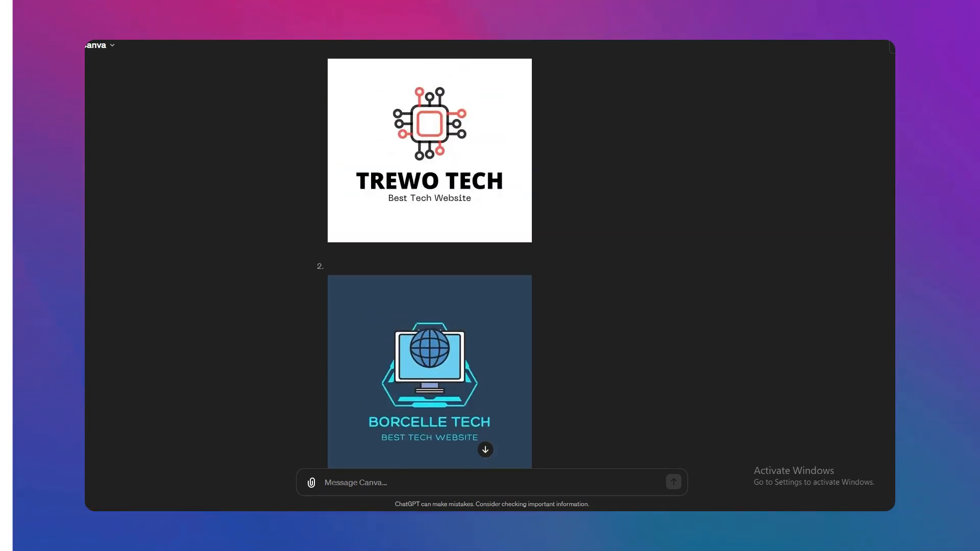